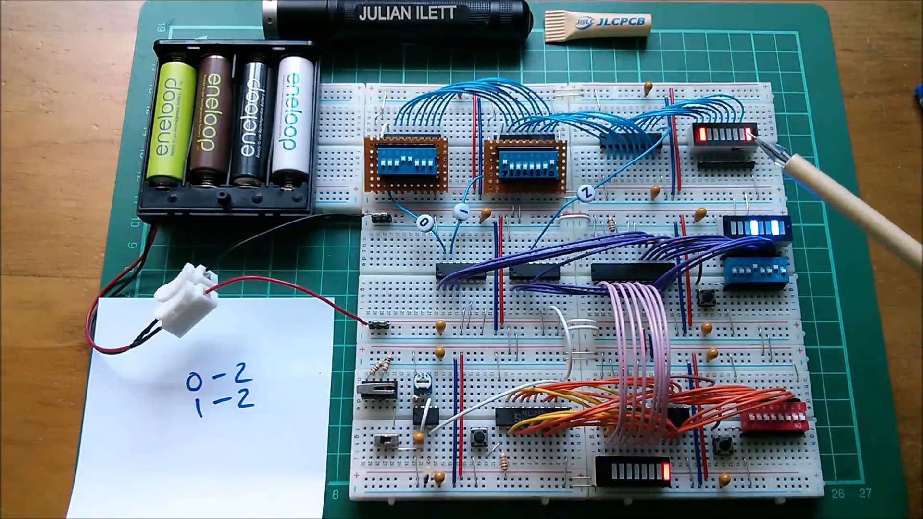
mouse_move(436, 471)
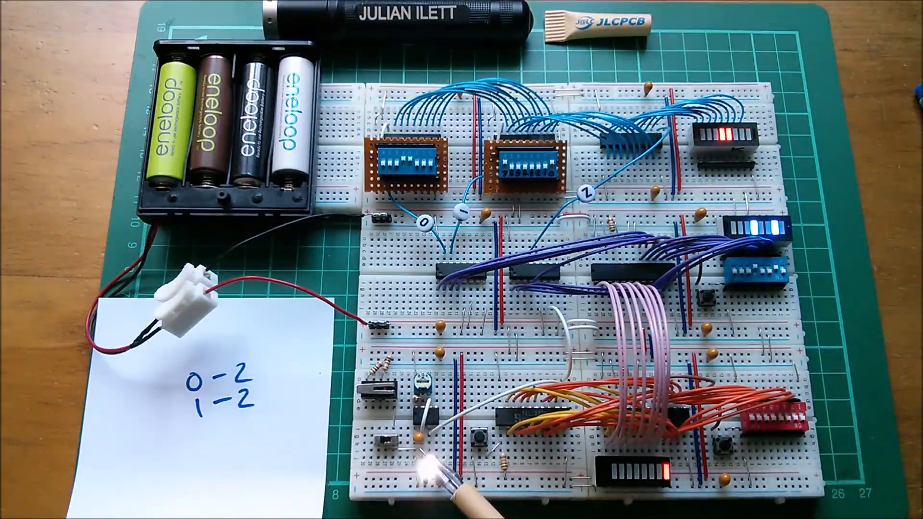